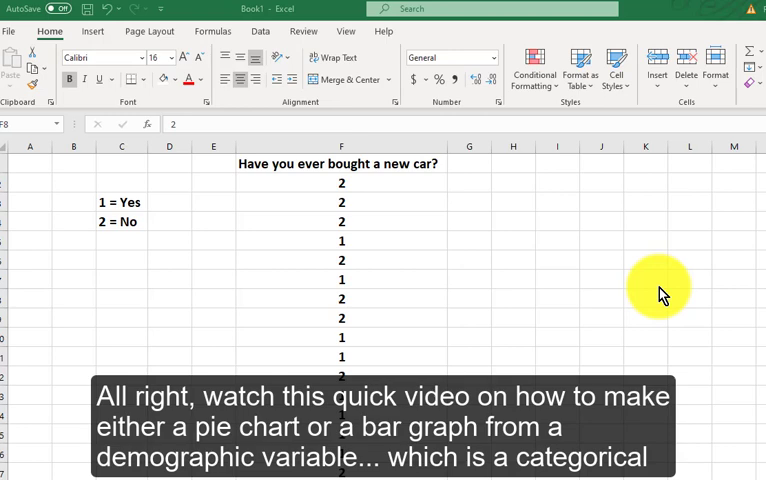
pyautogui.moveTo(512, 316)
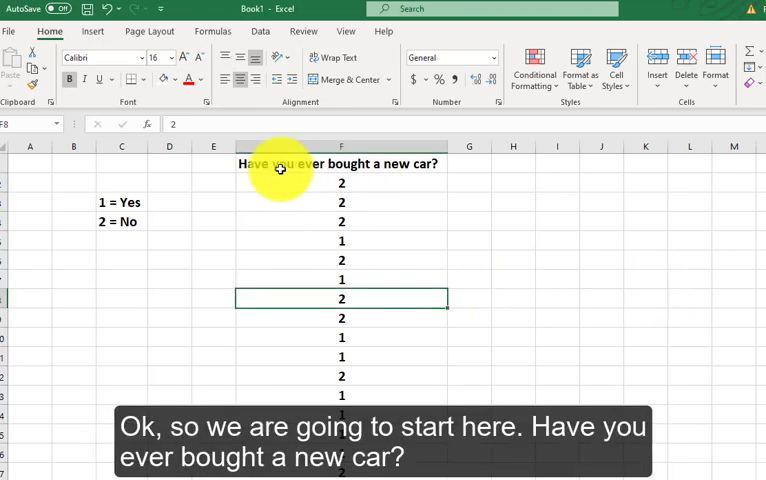
# - Sort the new-car responses in column F largest to smallest so all the 2s come first
pyautogui.click(340, 164)
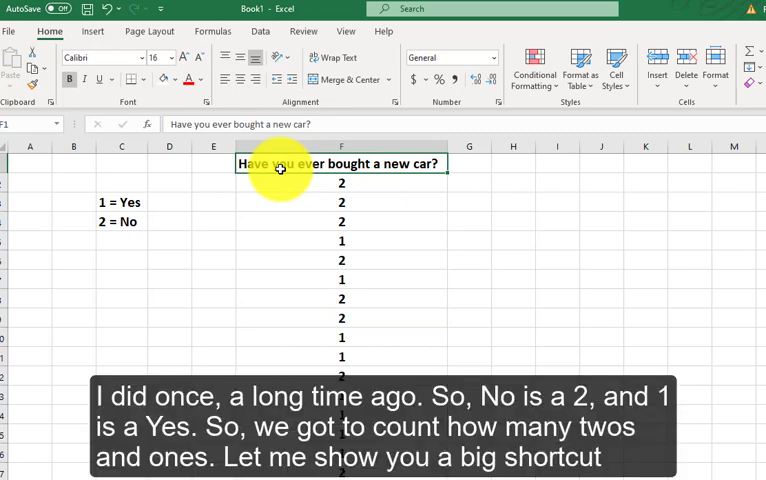
pyautogui.click(340, 184)
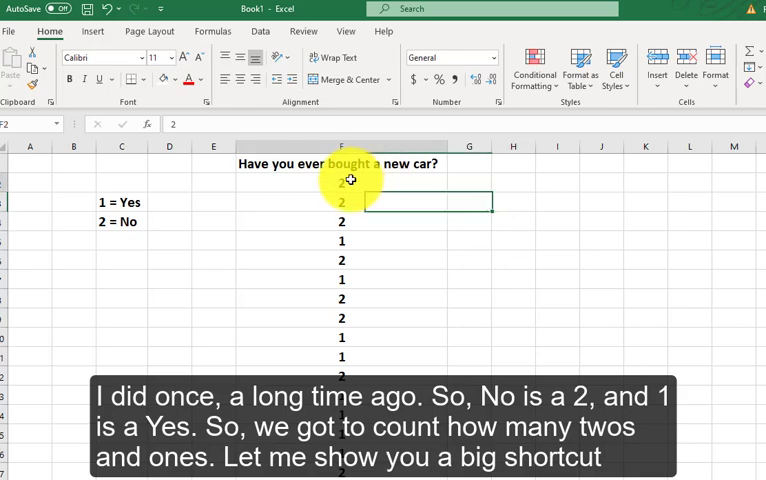
pyautogui.click(340, 146)
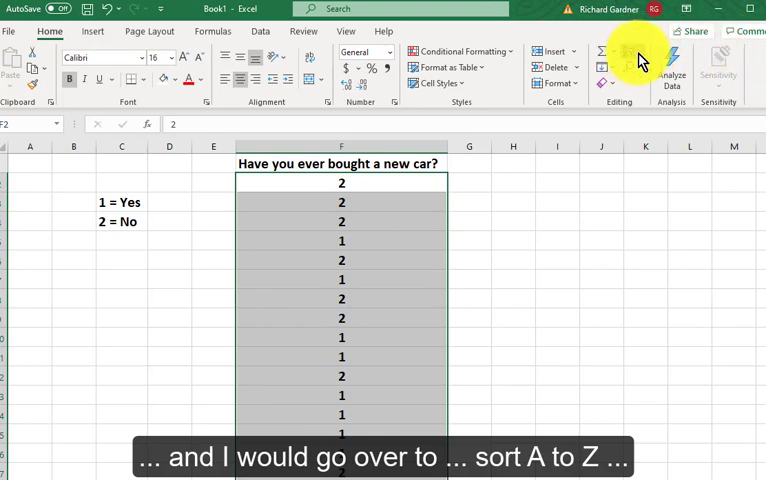
pyautogui.click(630, 52)
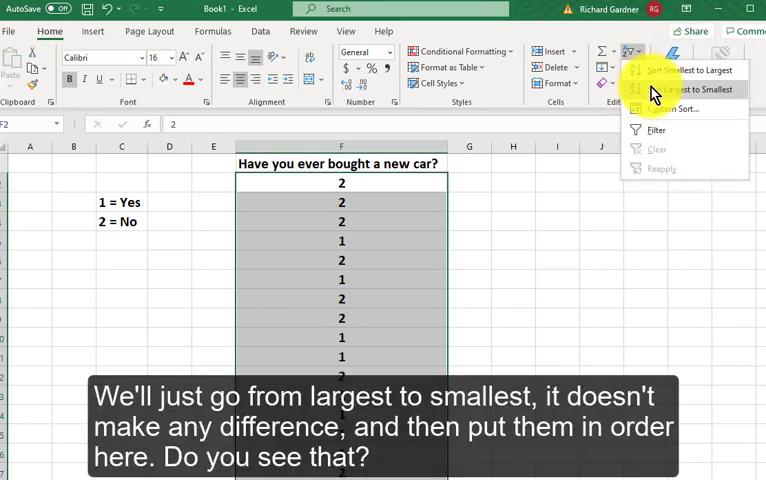
pyautogui.click(680, 88)
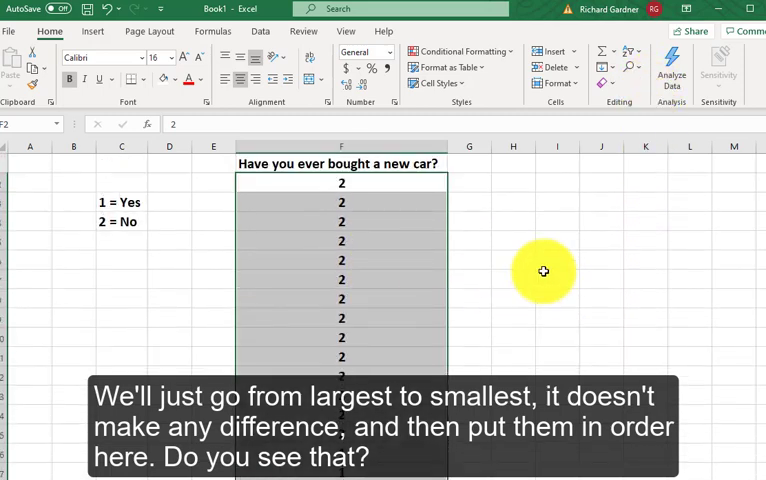
# - Number the responses down column E and start the tally with No counted as 14
pyautogui.click(212, 184)
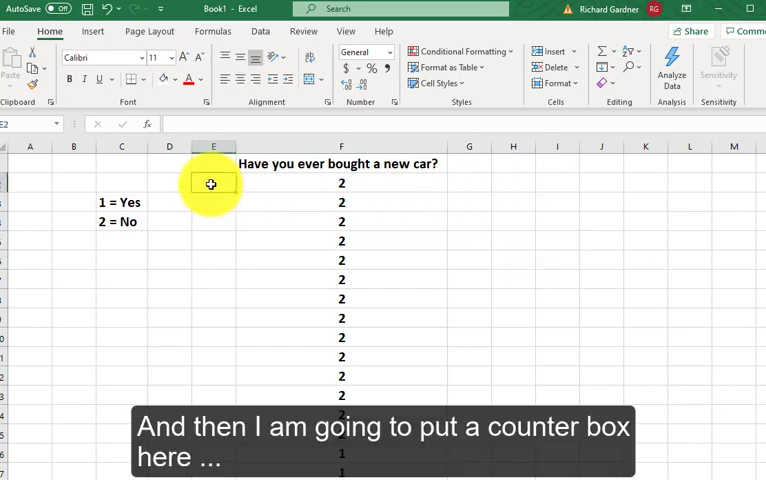
pyautogui.write('3')
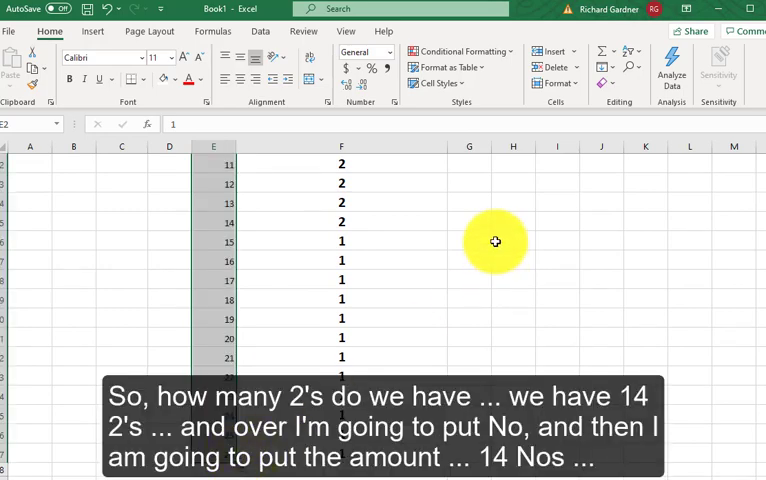
pyautogui.moveTo(232, 230)
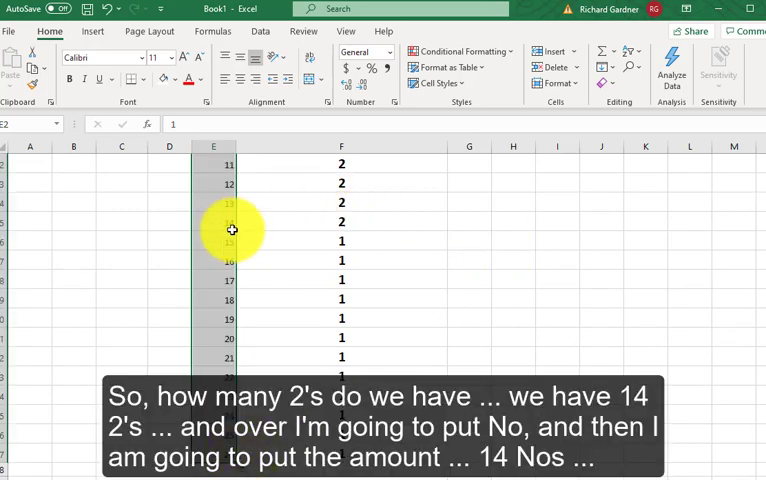
pyautogui.scroll(3)
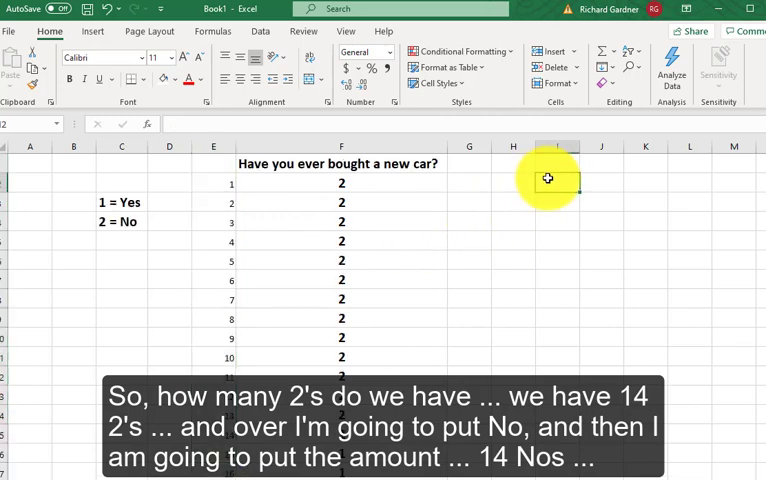
pyautogui.write('No')
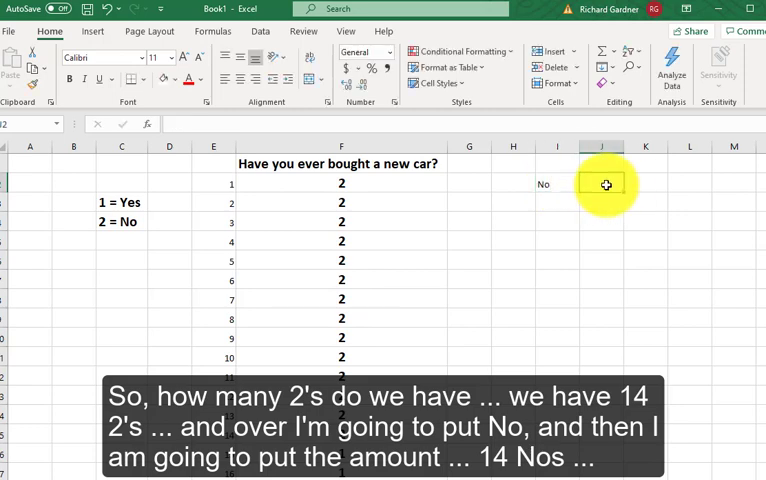
pyautogui.write('14')
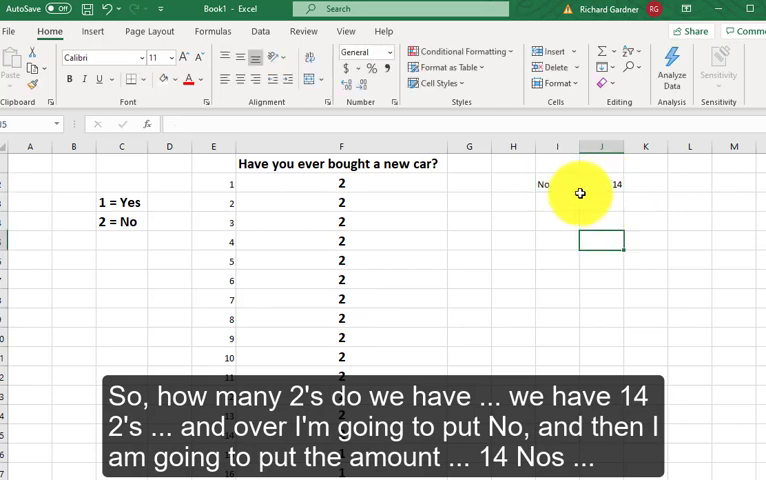
pyautogui.scroll(-3)
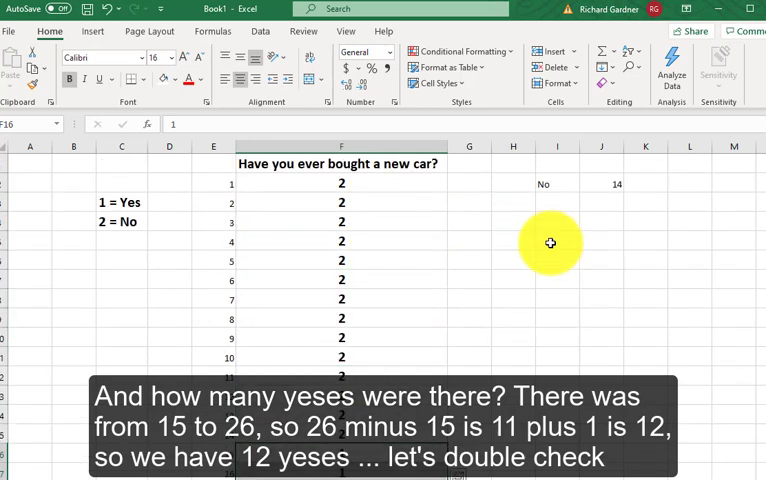
# - Add the Yes row with count 12 beneath No in the tally table
pyautogui.click(600, 202)
pyautogui.write('12')
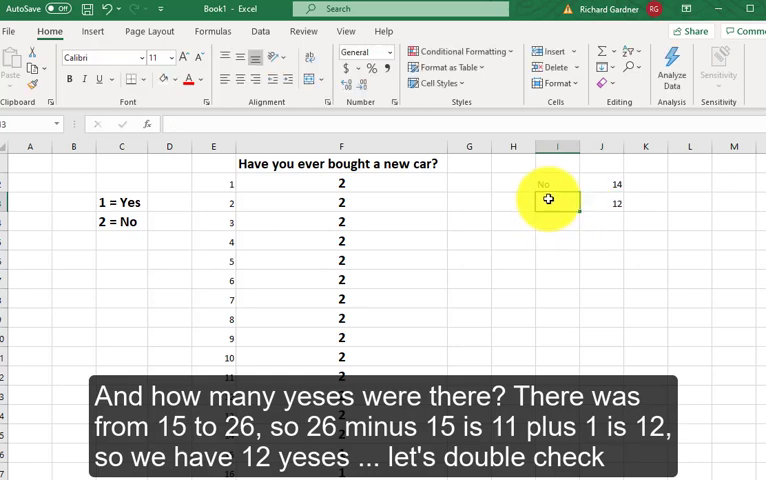
pyautogui.write('Yes')
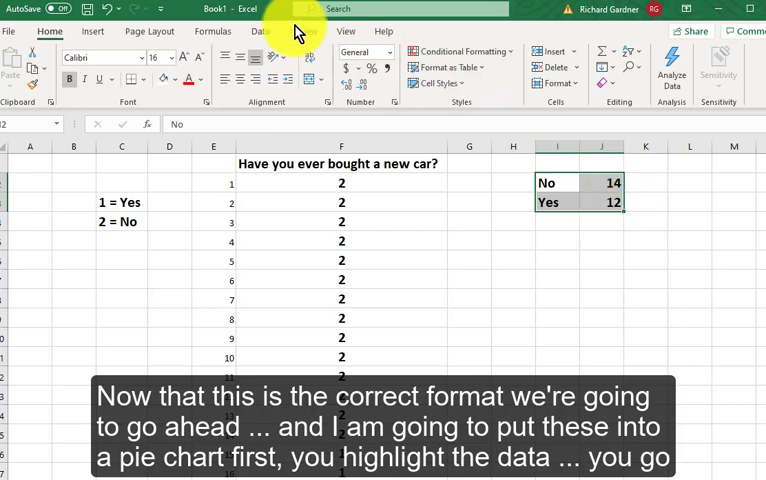
# - Insert a recommended pie chart of the No/Yes counts styled to show 46% and 54% slices
pyautogui.click(92, 32)
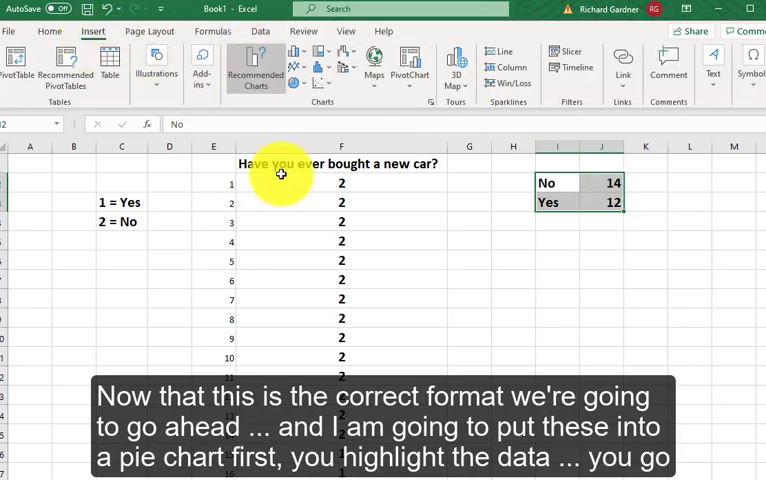
pyautogui.click(256, 70)
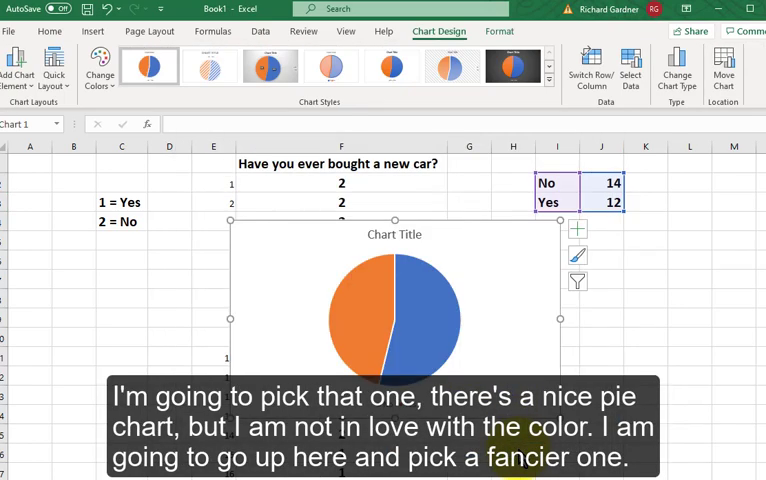
pyautogui.click(448, 304)
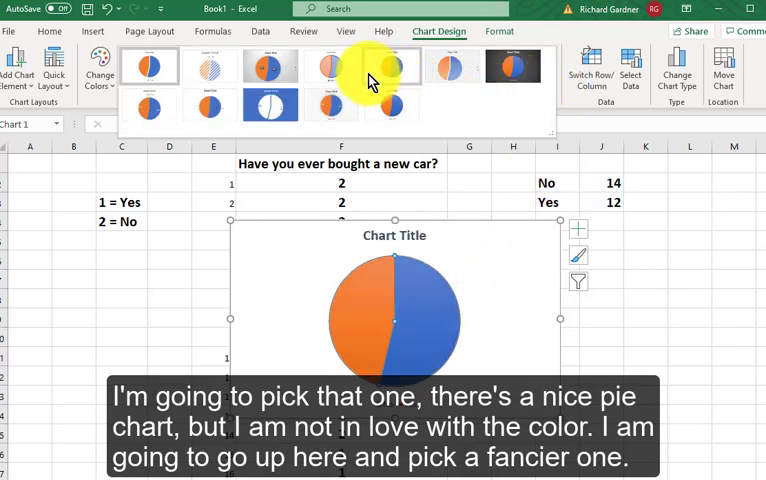
pyautogui.click(270, 68)
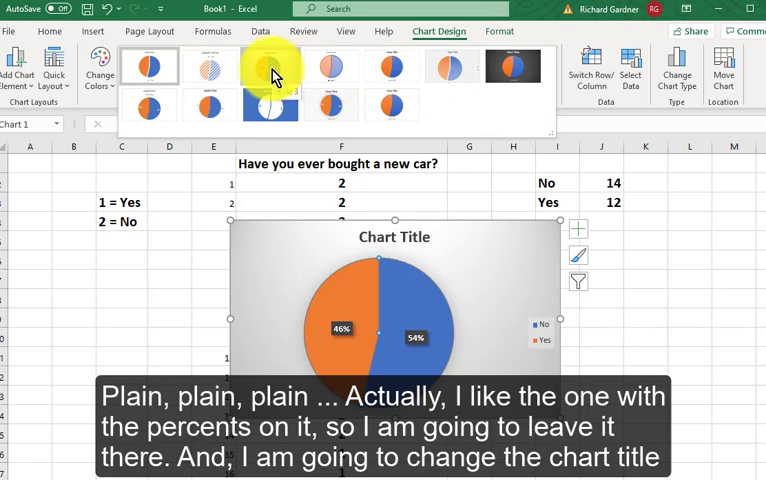
# - Title the pie chart 'Buy a new car?' and place it below the count table
pyautogui.click(270, 68)
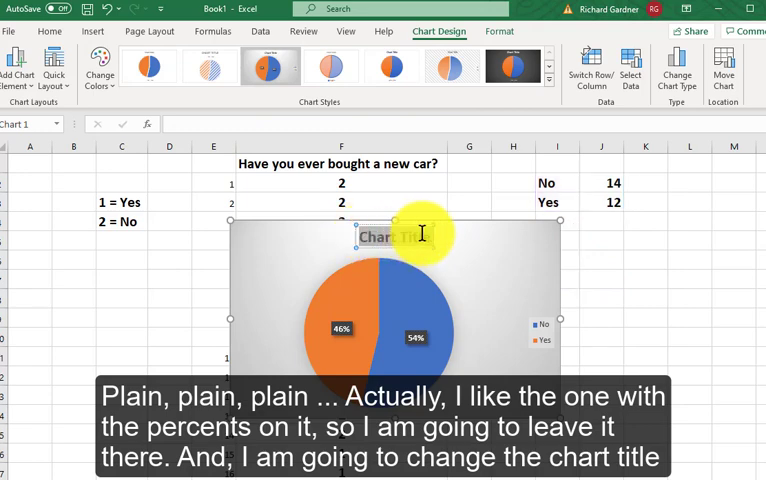
pyautogui.write('Buy a new car?')
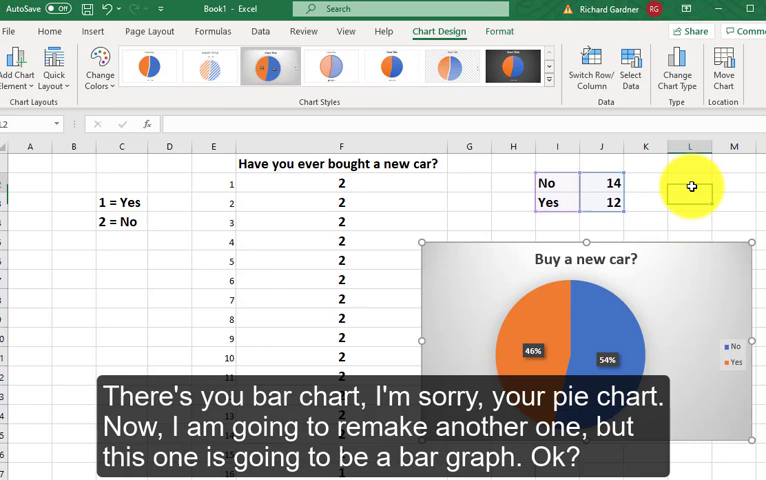
pyautogui.click(688, 182)
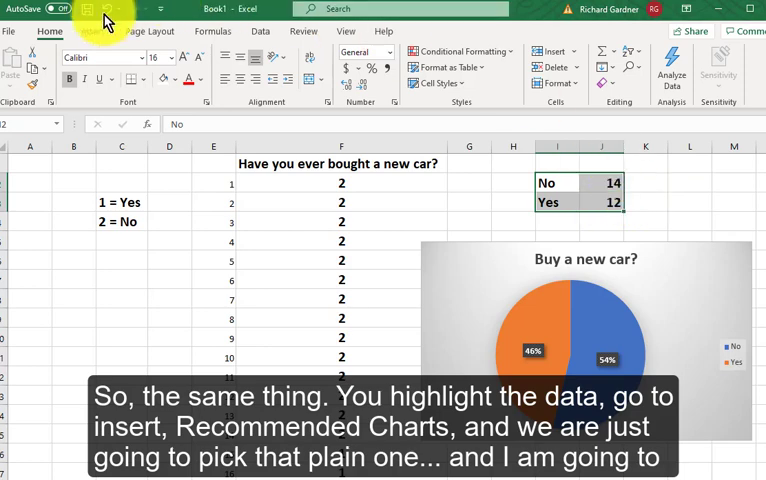
# - Insert a recommended clustered column chart of the No/Yes counts beside the pie chart
pyautogui.click(92, 32)
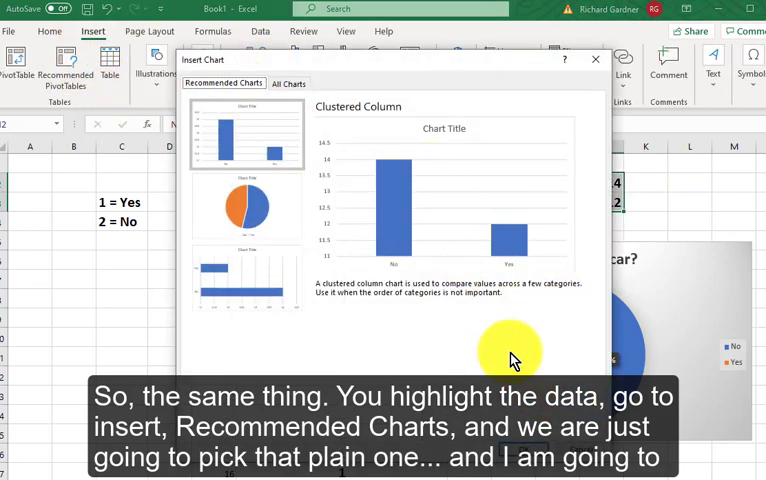
pyautogui.click(512, 452)
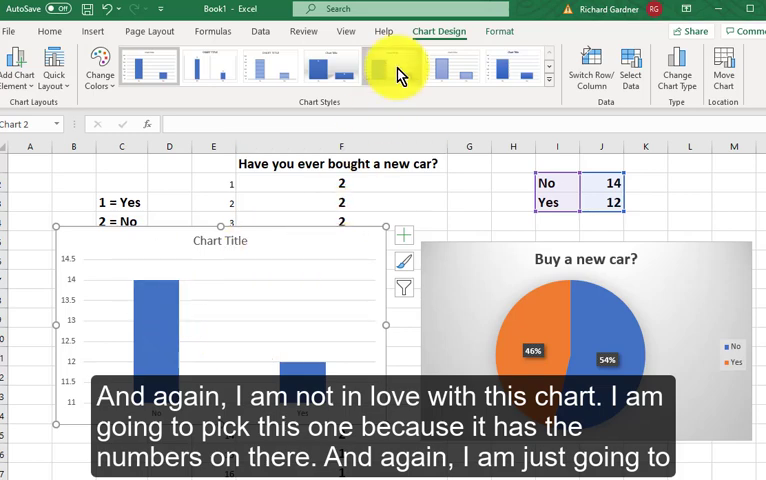
# - Style the column chart with value labels 14 and 12 and title it 'New car?'
pyautogui.click(390, 66)
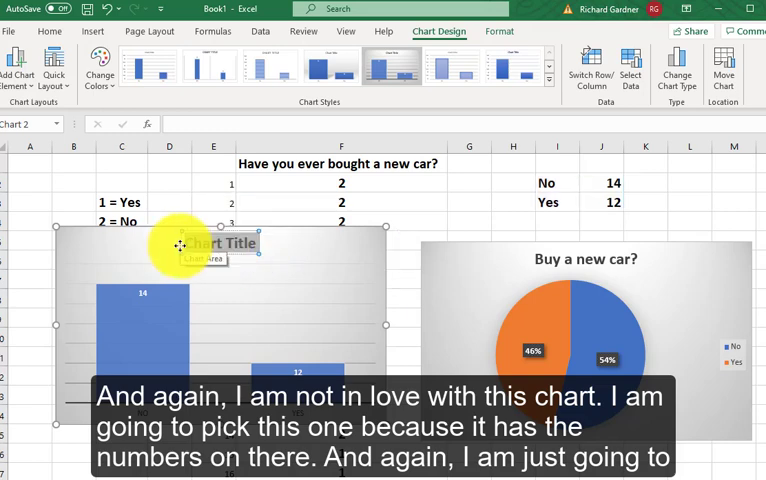
pyautogui.write('New car?')
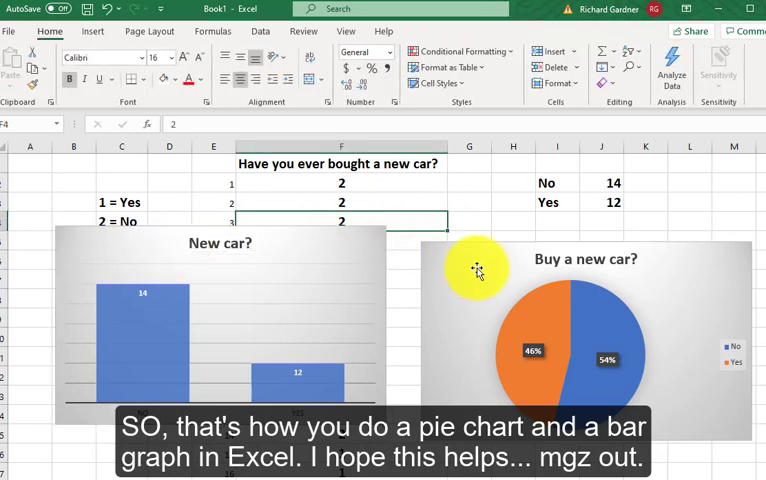
pyautogui.moveTo(316, 248)
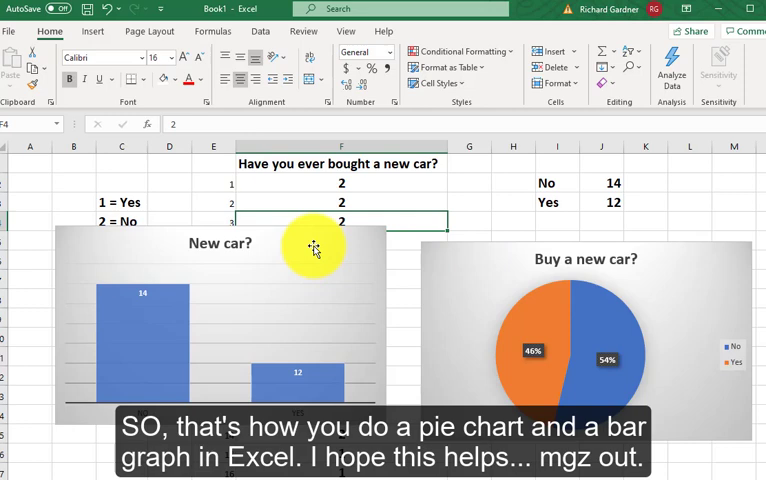